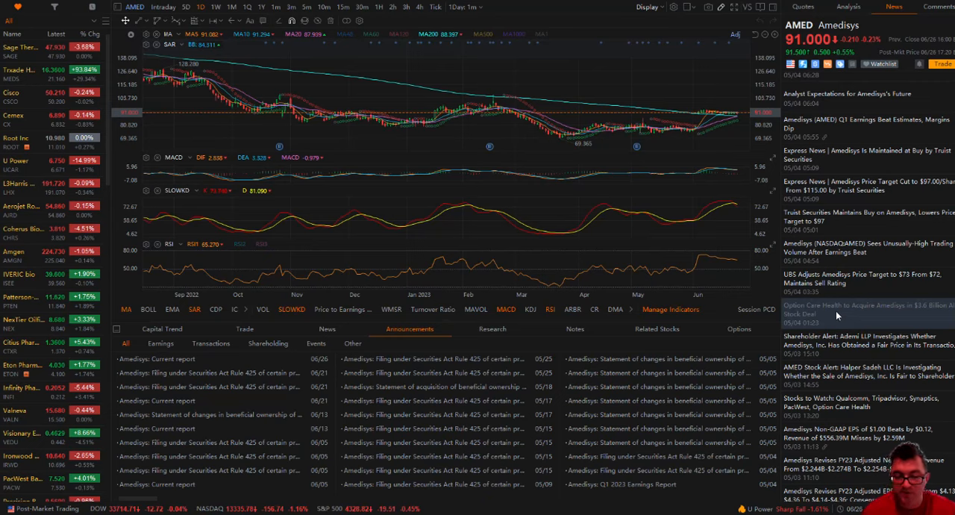
mouse_move(879, 316)
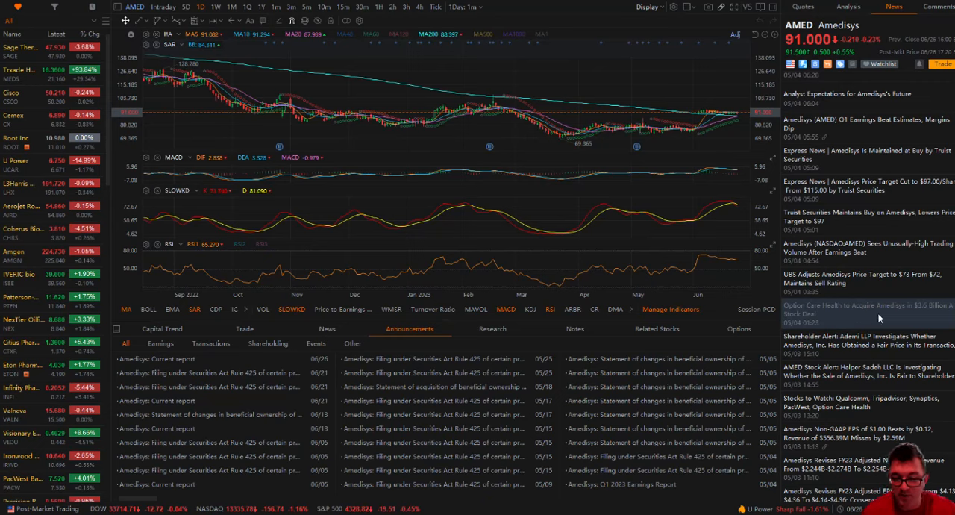
mouse_move(937, 316)
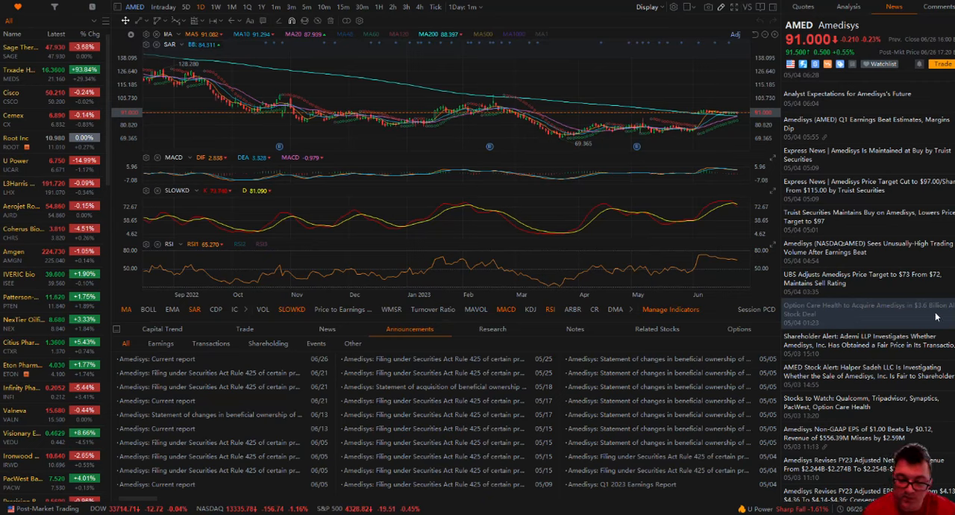
Step: Read the Option Care Health $3.6 billion all-stock acquisition article, briefly highlighting the $97.38 per-share value
click(865, 307)
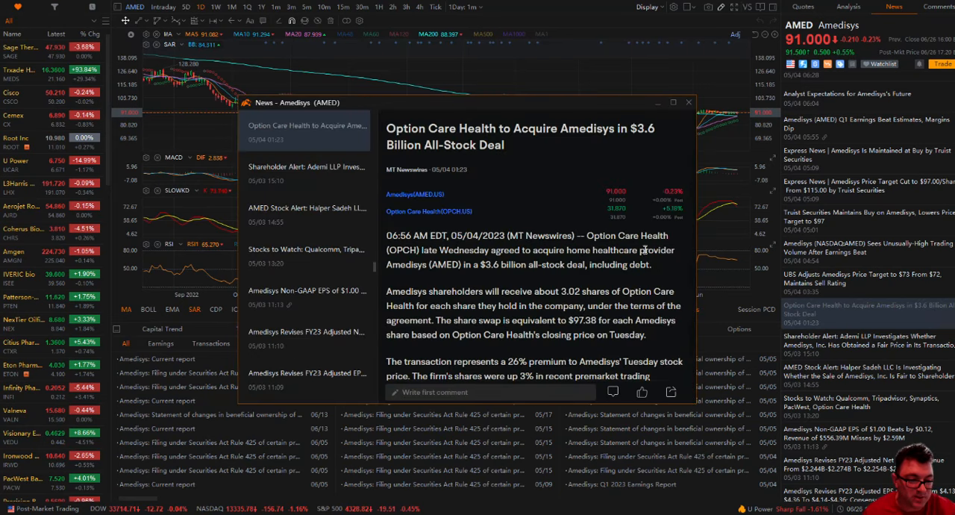
mouse_move(538, 253)
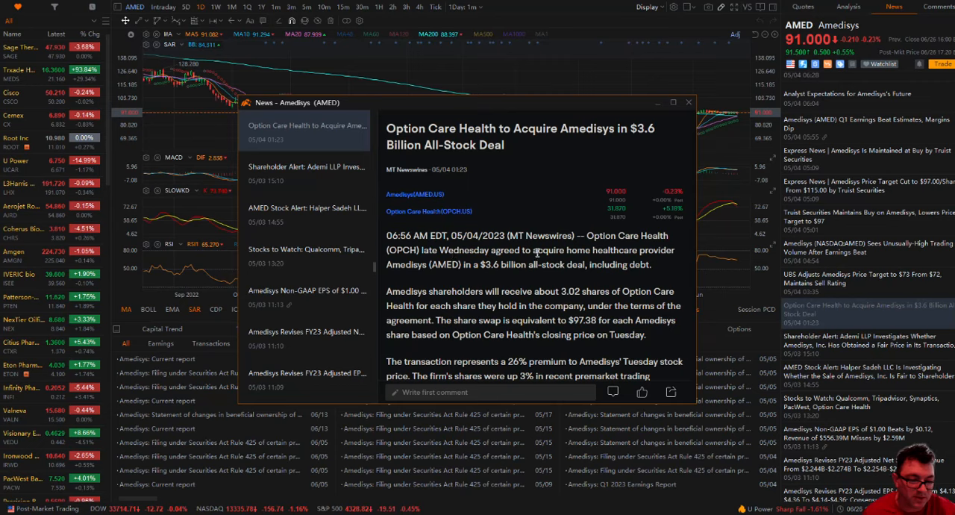
mouse_move(415, 270)
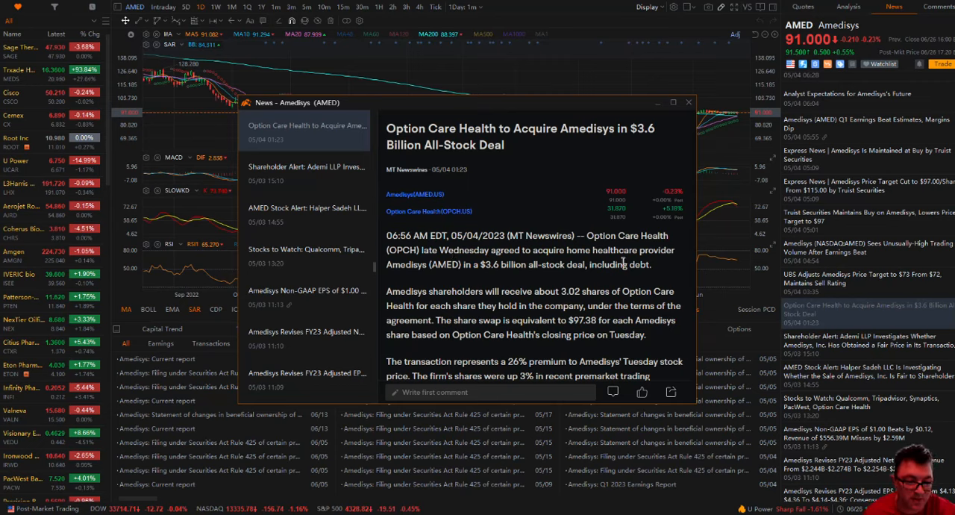
mouse_move(507, 272)
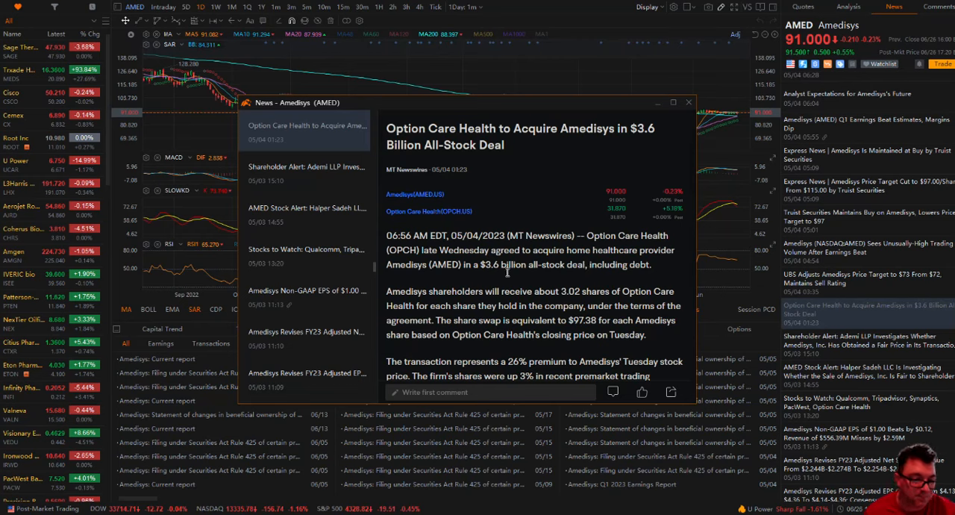
scroll(down, 3)
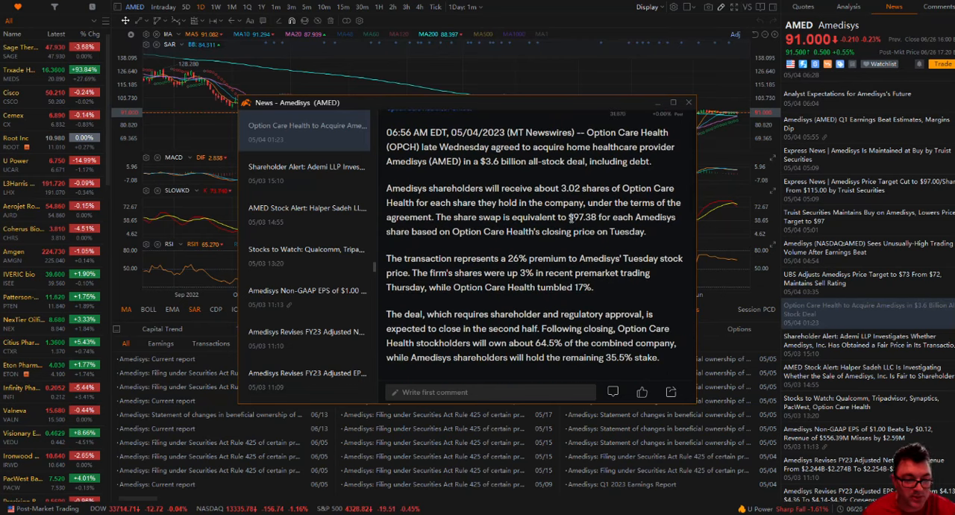
double_click(579, 218)
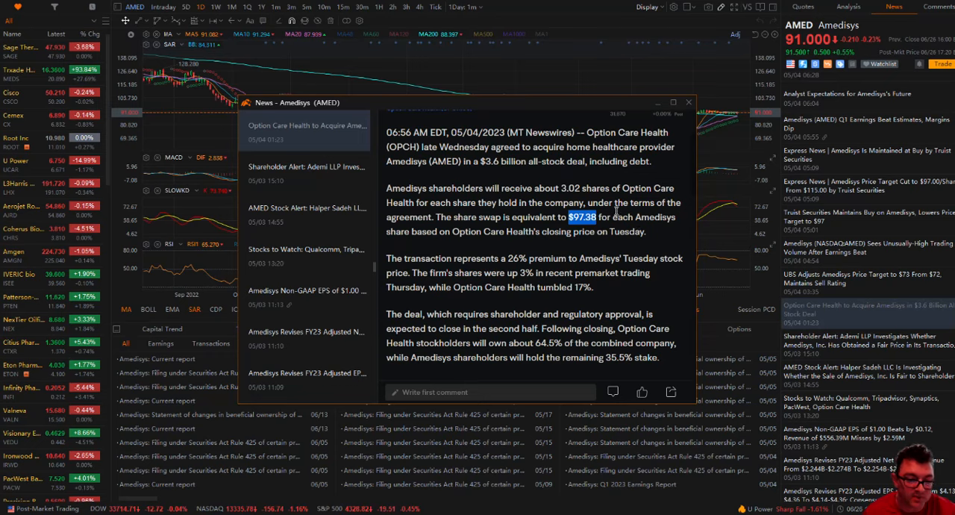
mouse_move(808, 71)
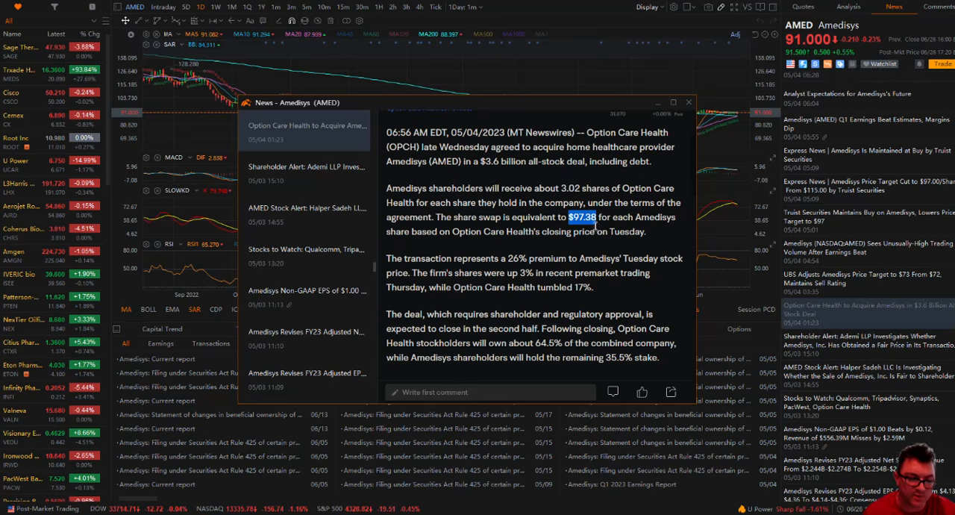
click(597, 218)
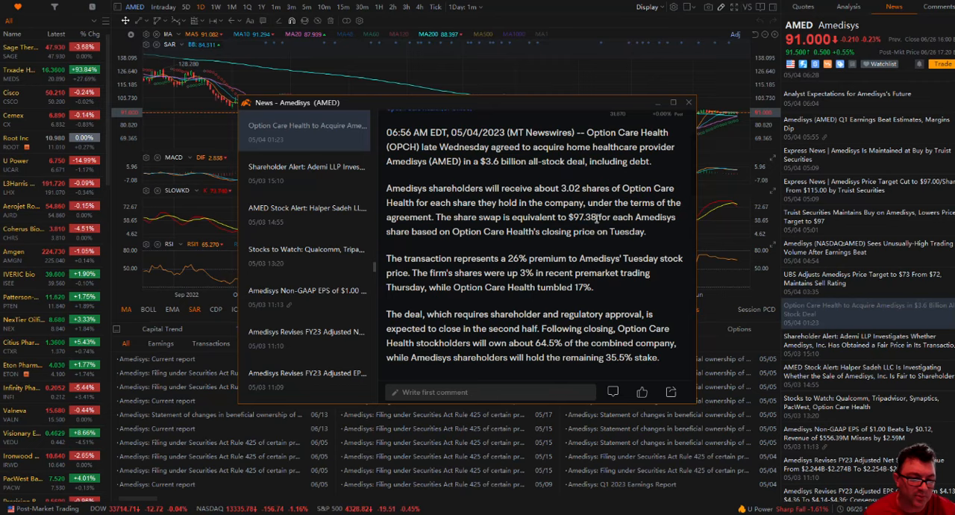
mouse_move(555, 244)
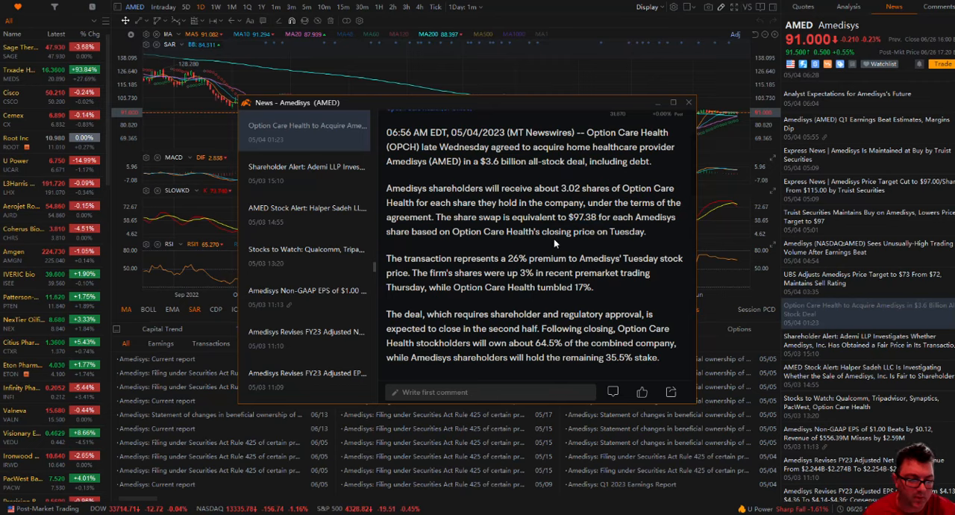
scroll(down, 3)
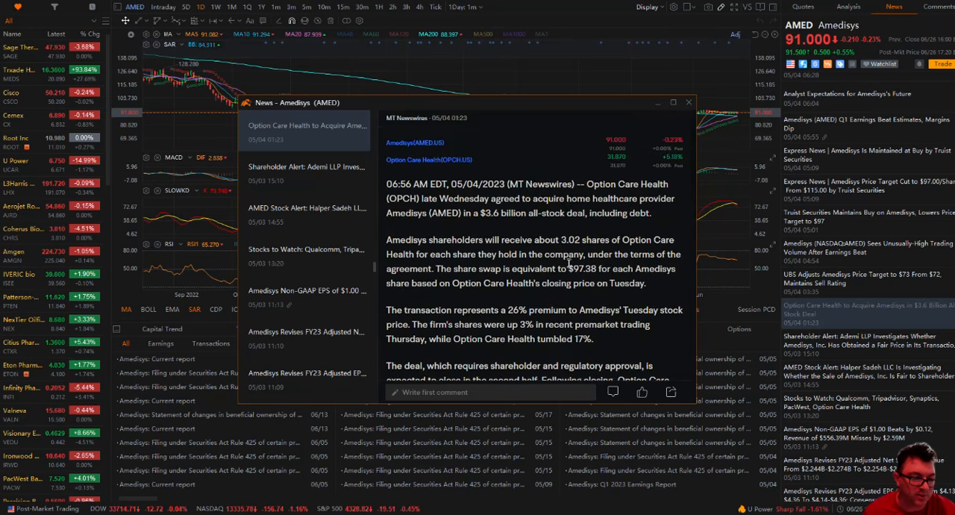
Step: Close the article and scroll the Amedisys news feed up to the UnitedHealth buyout and Option Care termination headlines
click(688, 101)
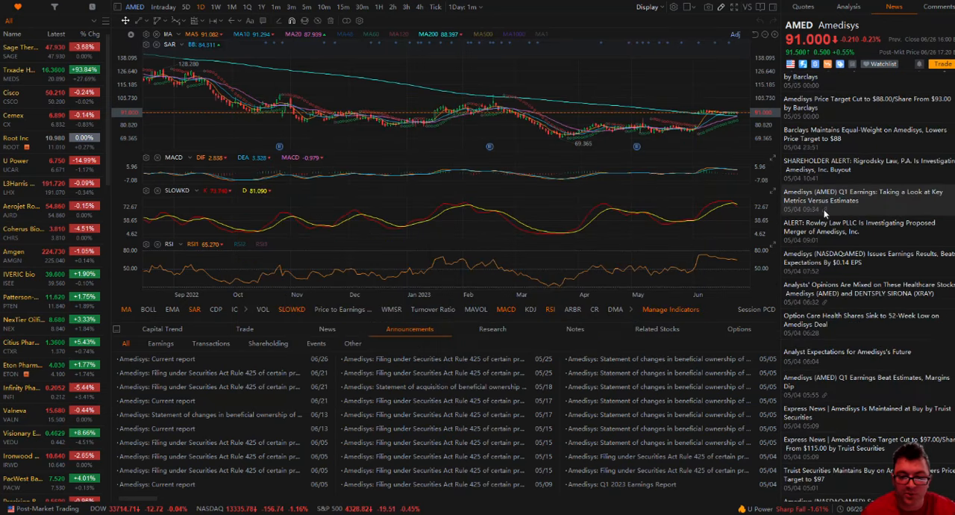
scroll(up, 3)
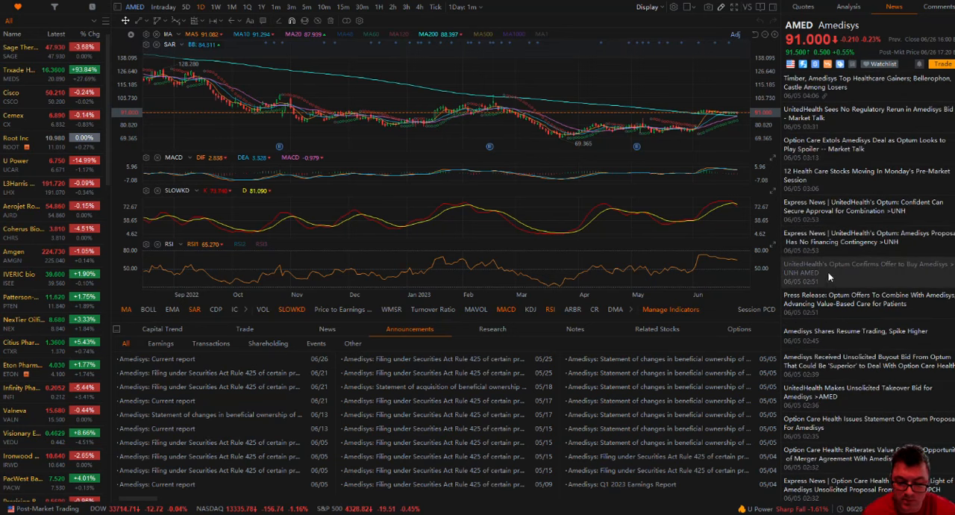
mouse_move(808, 282)
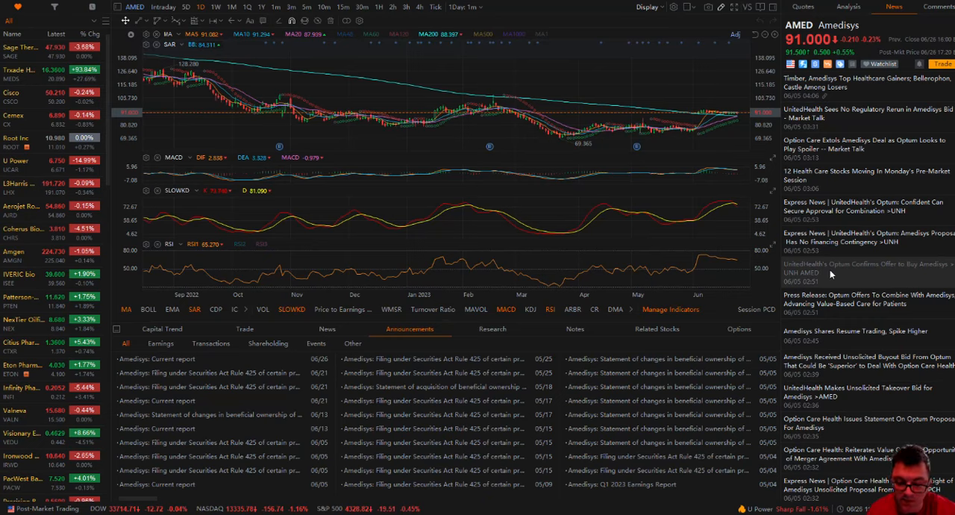
mouse_move(863, 298)
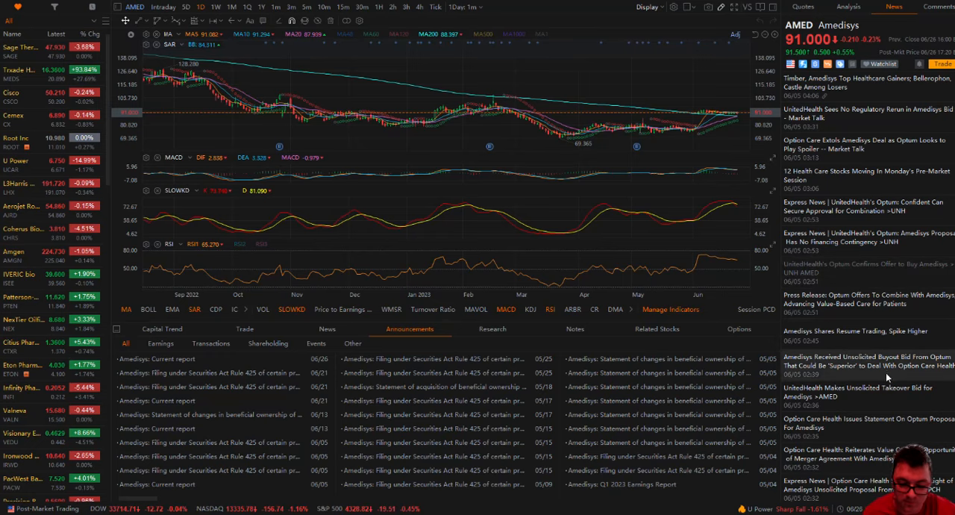
mouse_move(898, 344)
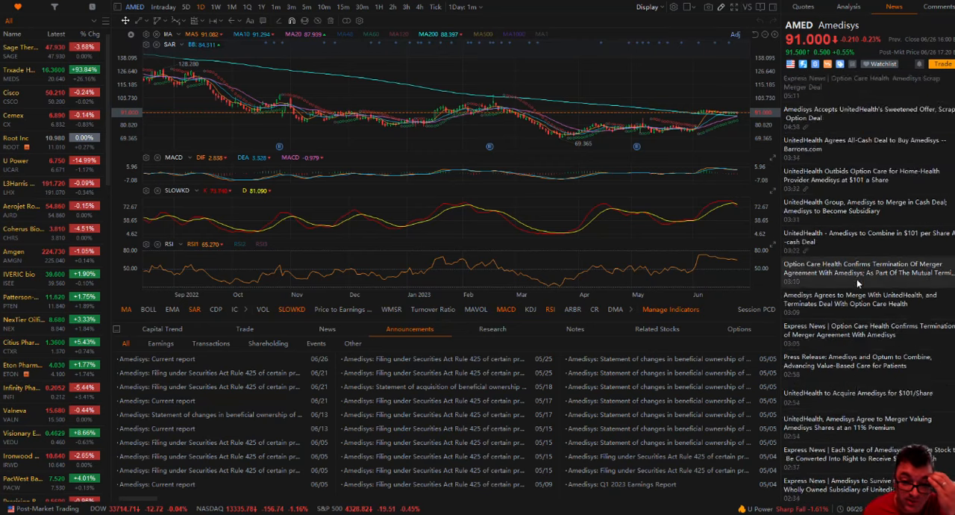
scroll(up, 3)
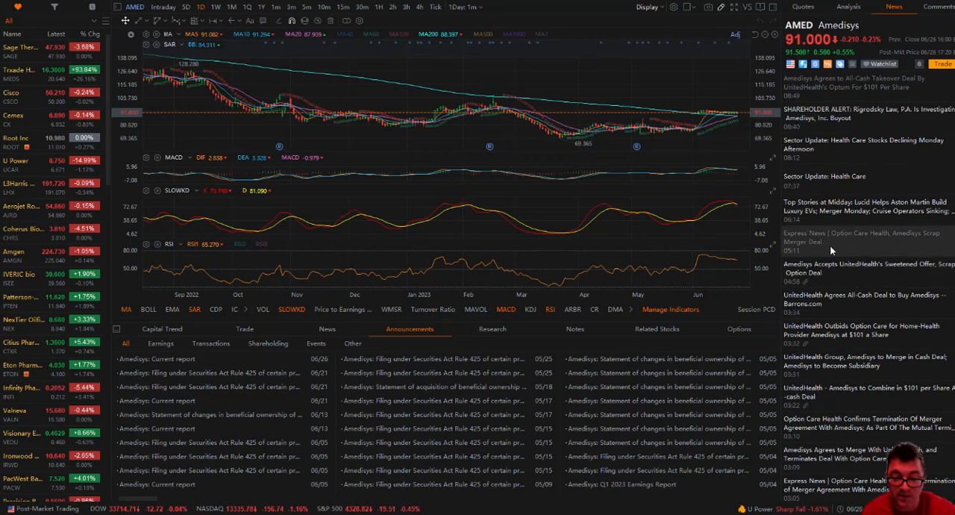
Step: Open the 'Express News | Option Care Health, Amedisys Scrap Merger Deal' article in a popup
click(863, 237)
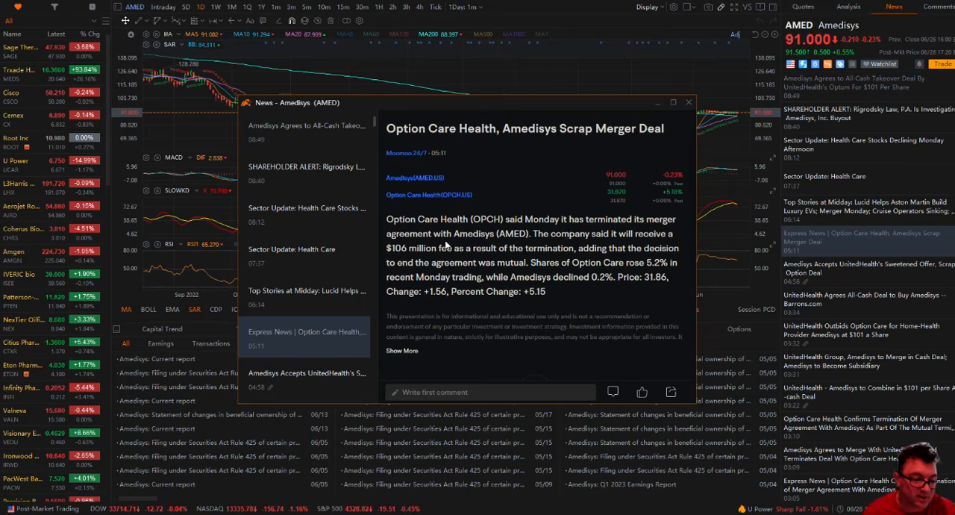
mouse_move(570, 251)
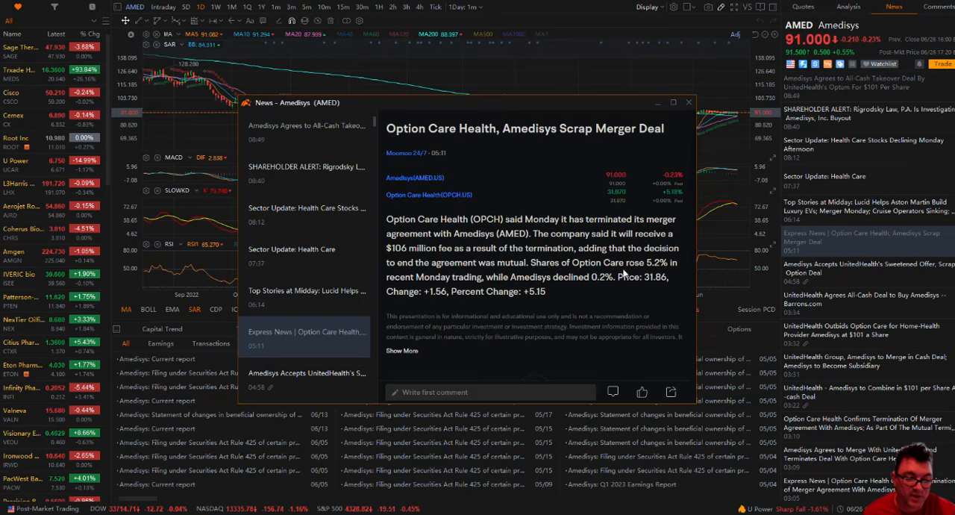
mouse_move(417, 288)
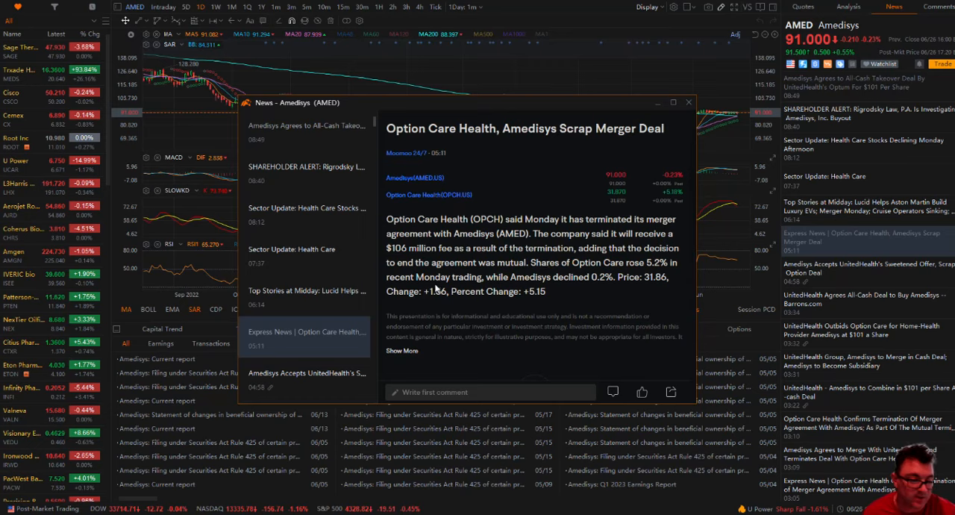
mouse_move(597, 282)
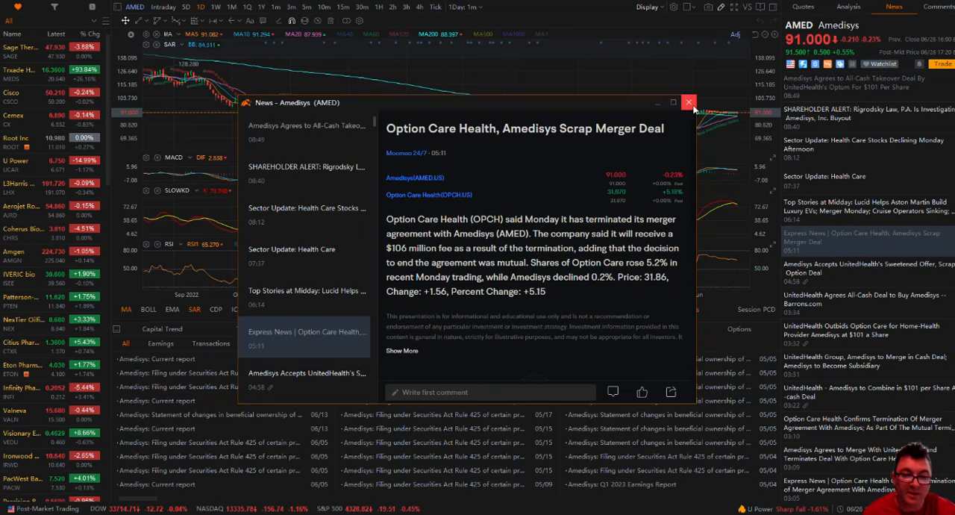
Step: Switch from the scrapped-merger article to the all-cash $101-per-share Optum takeover article and read to the 29% premium paragraph
click(688, 102)
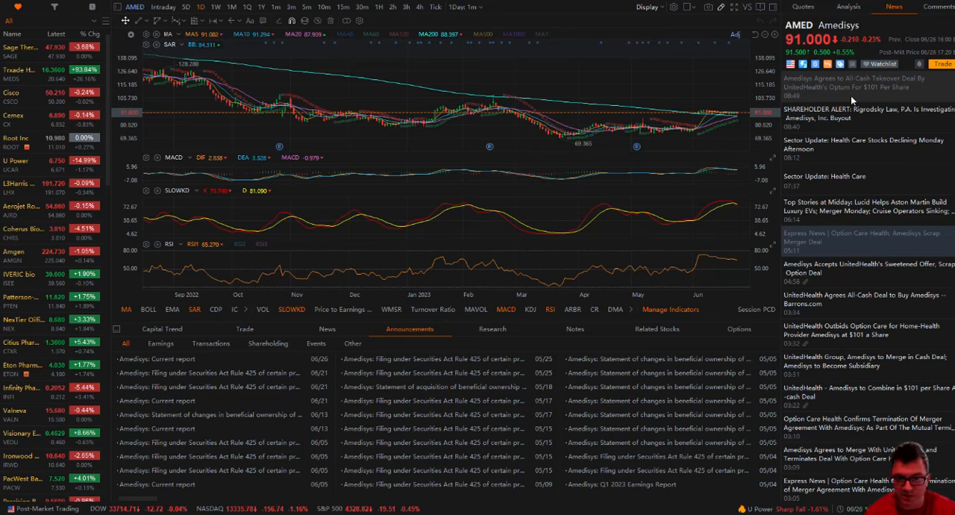
mouse_move(848, 96)
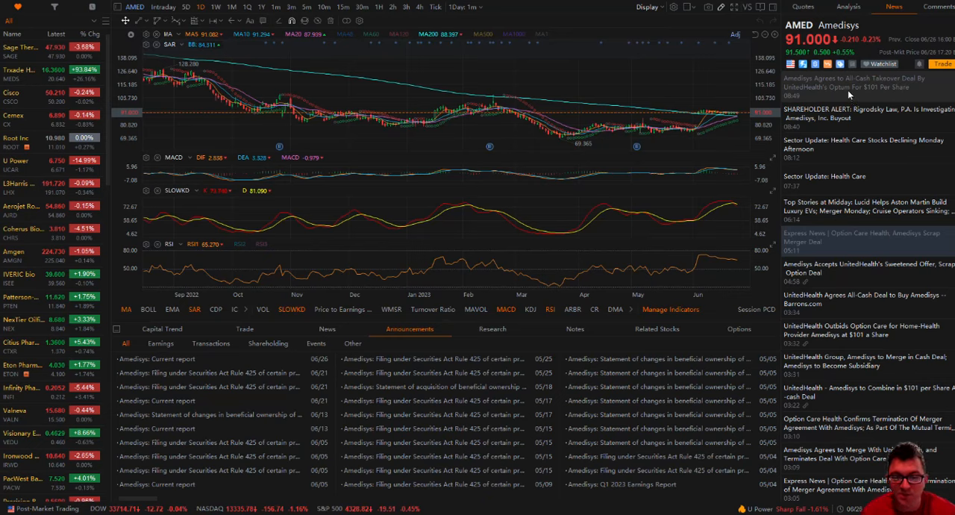
click(847, 82)
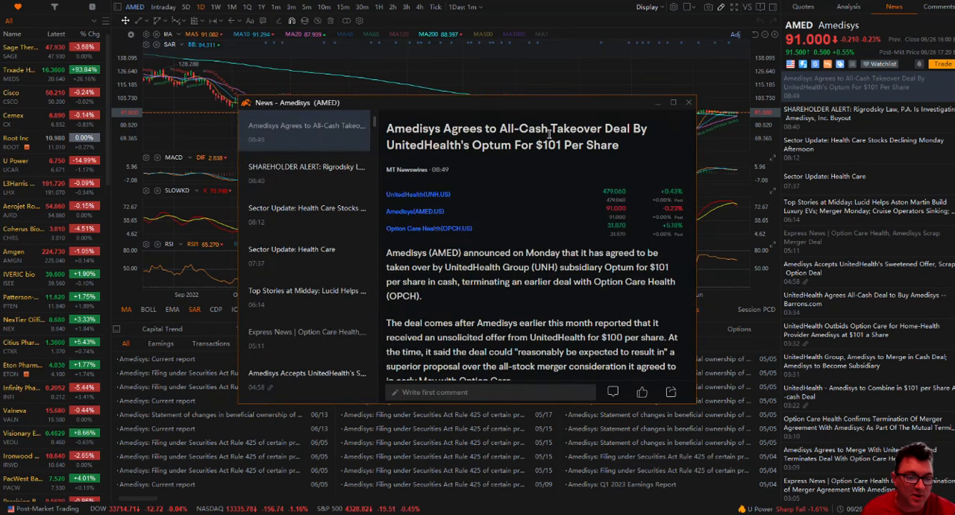
mouse_move(429, 162)
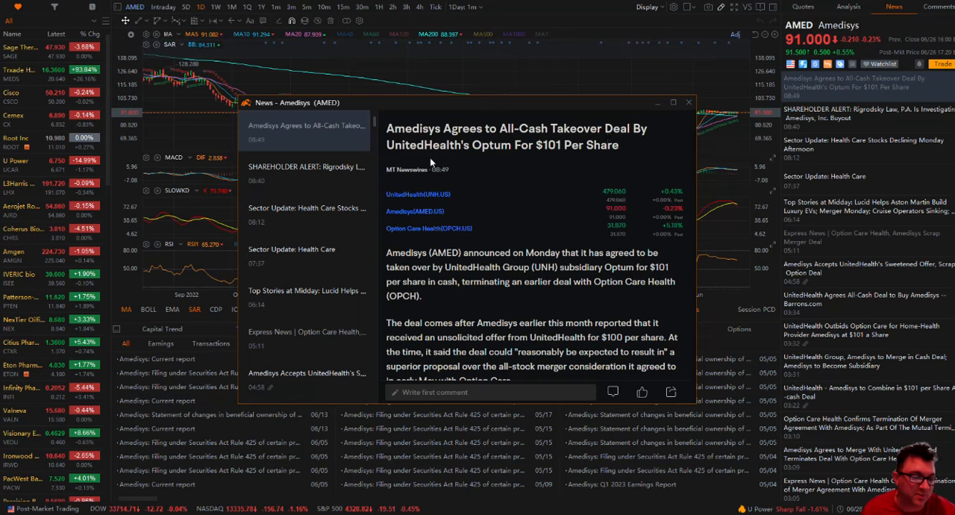
mouse_move(543, 145)
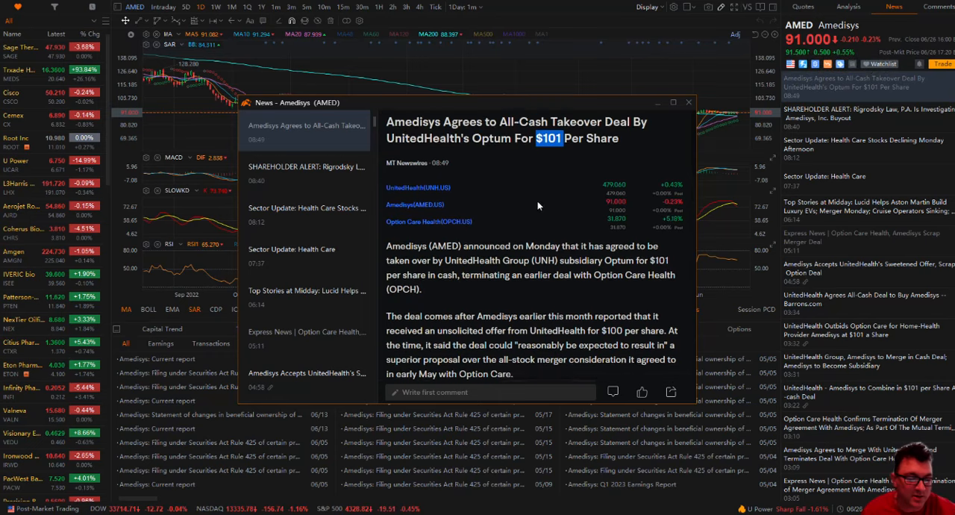
scroll(down, 3)
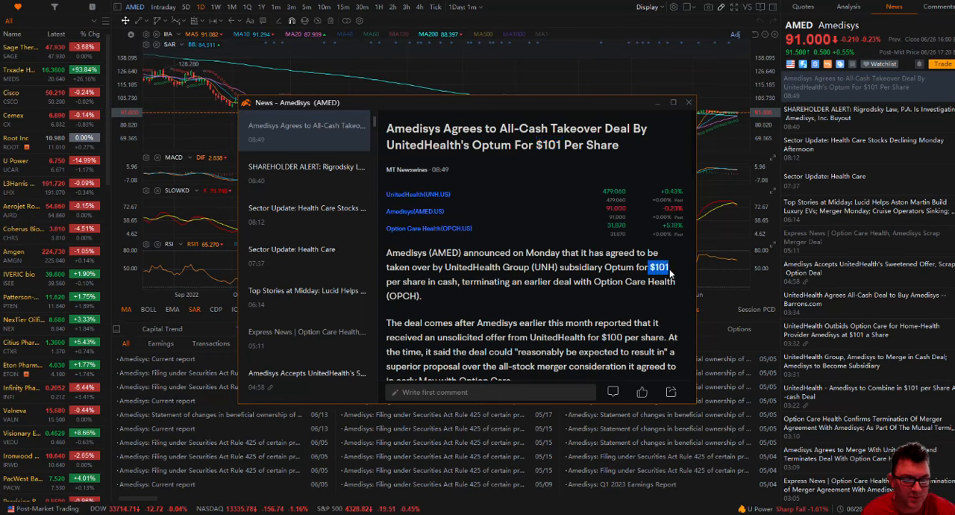
scroll(down, 3)
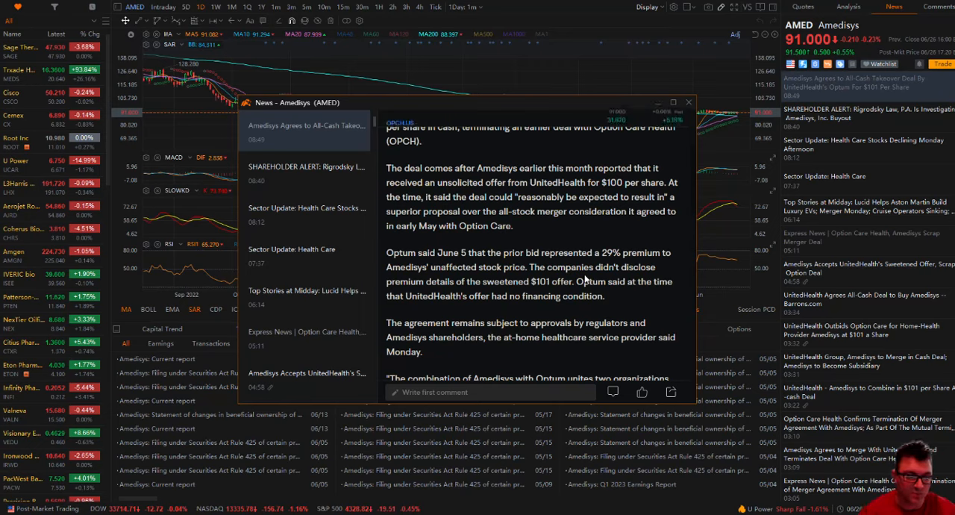
scroll(up, 3)
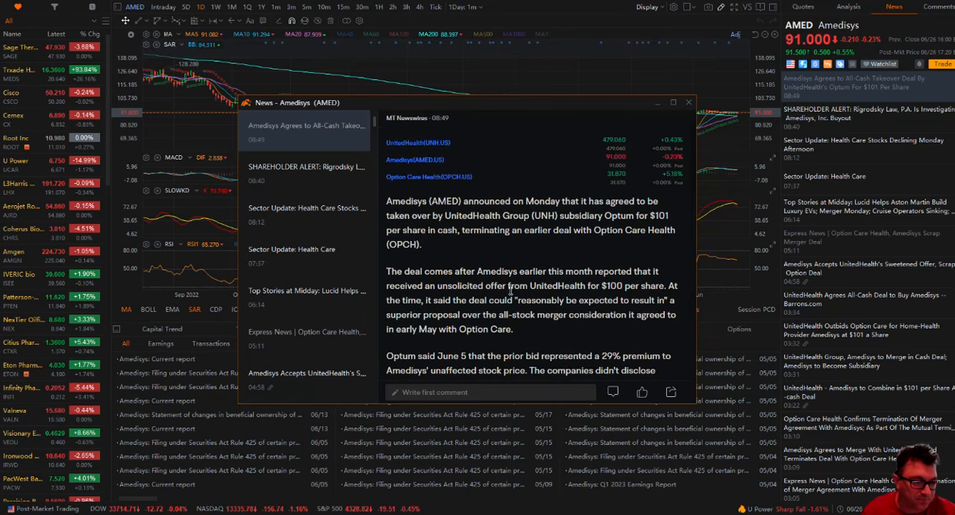
mouse_move(474, 206)
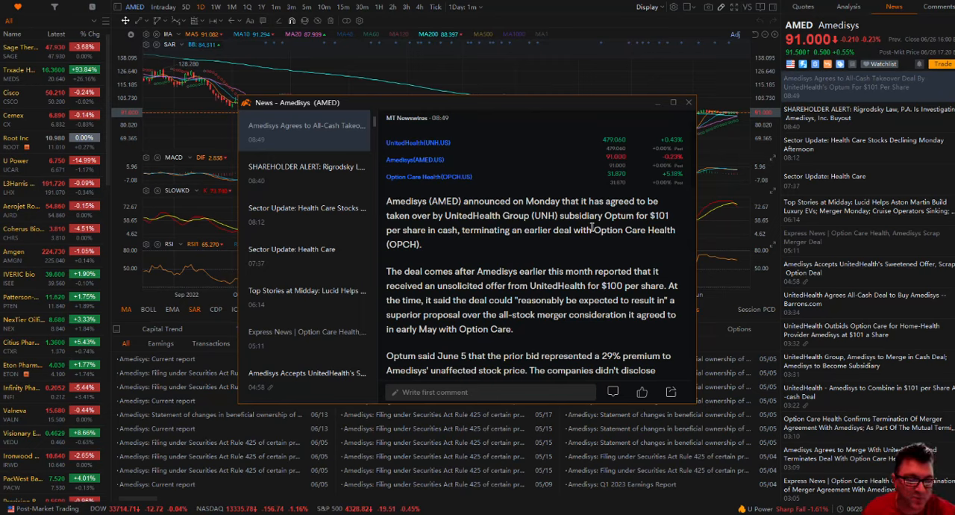
mouse_move(490, 227)
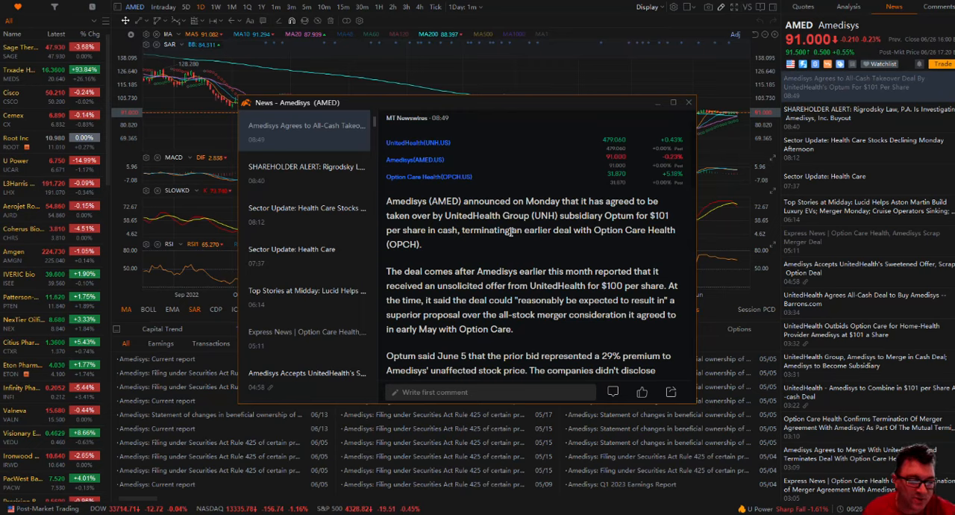
mouse_move(534, 257)
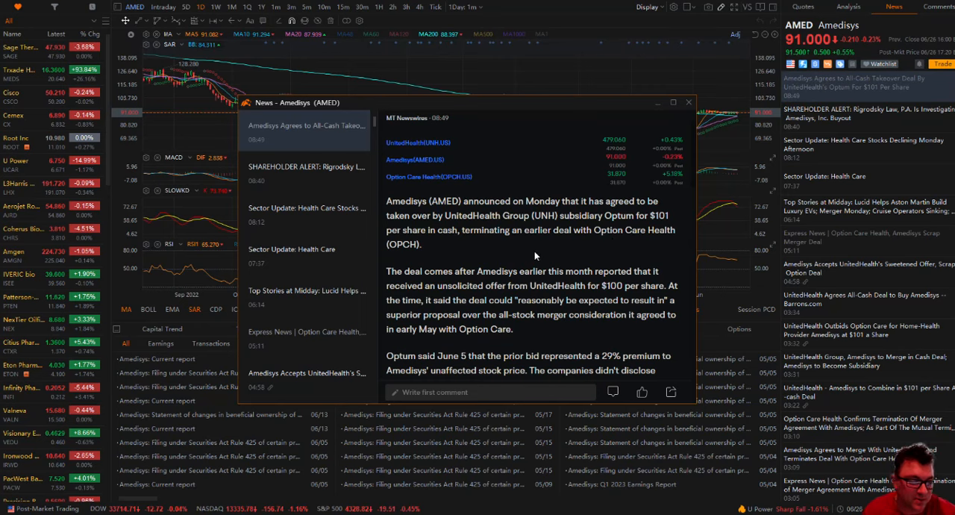
scroll(down, 3)
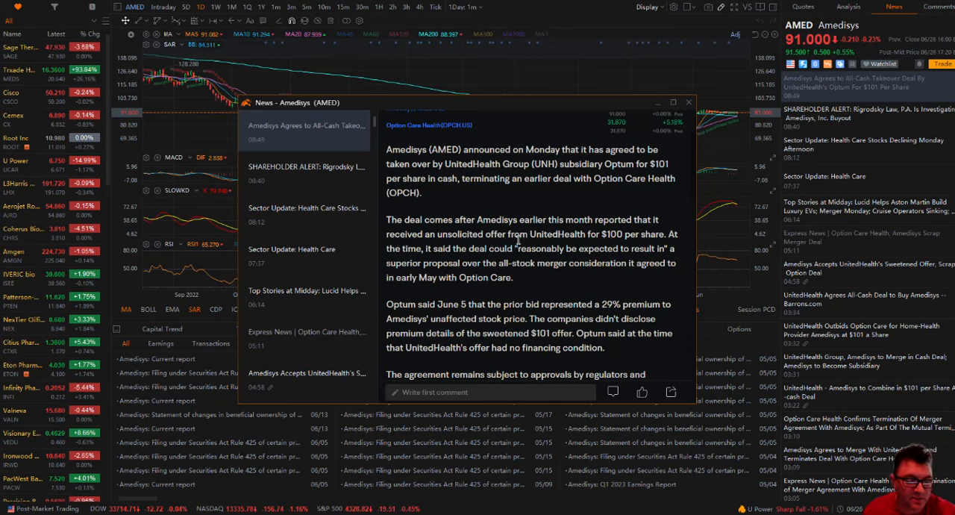
mouse_move(624, 236)
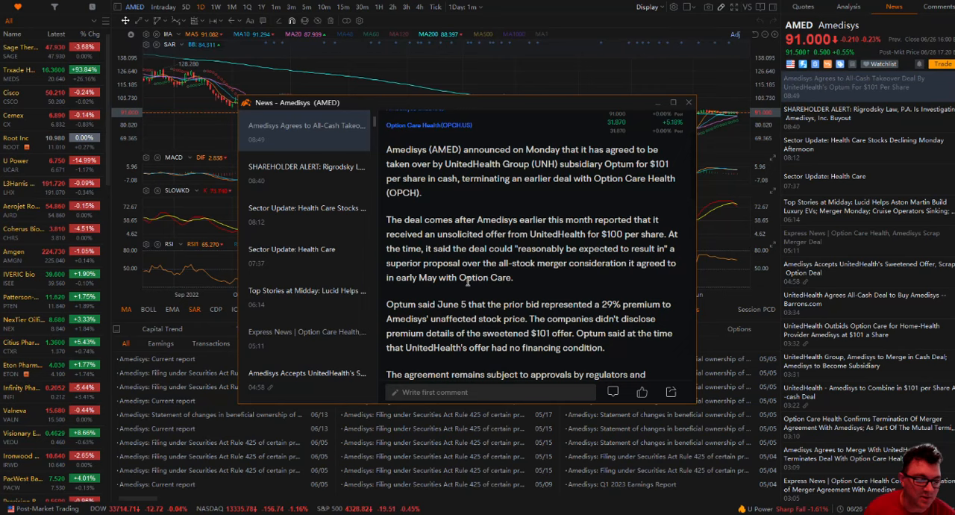
scroll(down, 3)
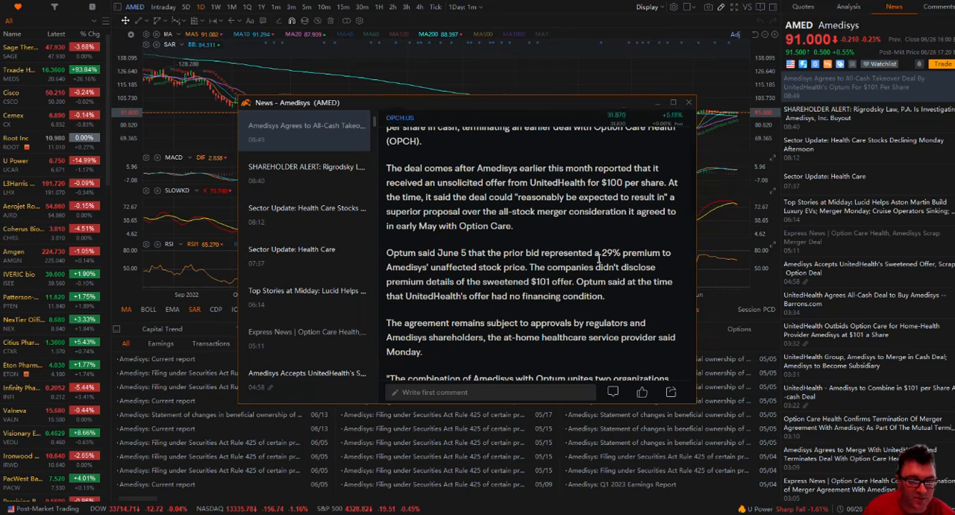
mouse_move(470, 278)
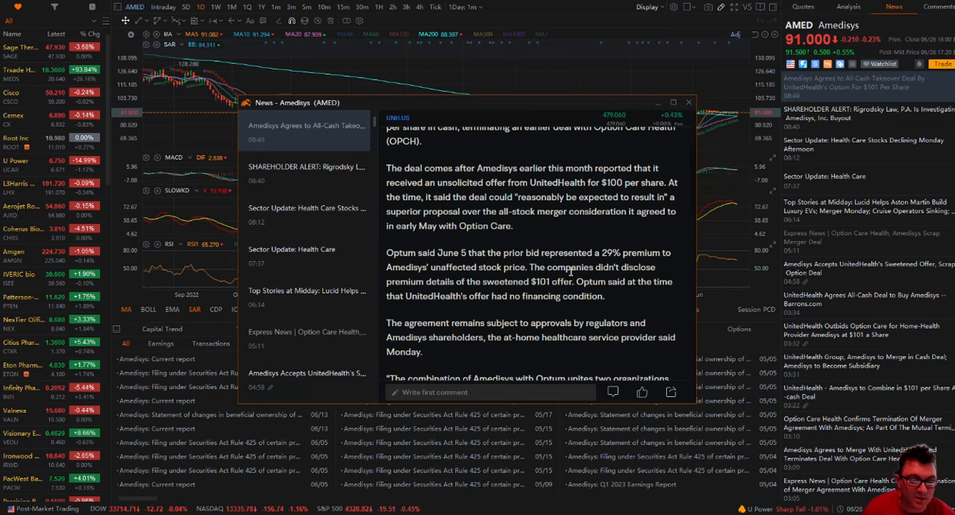
mouse_move(474, 295)
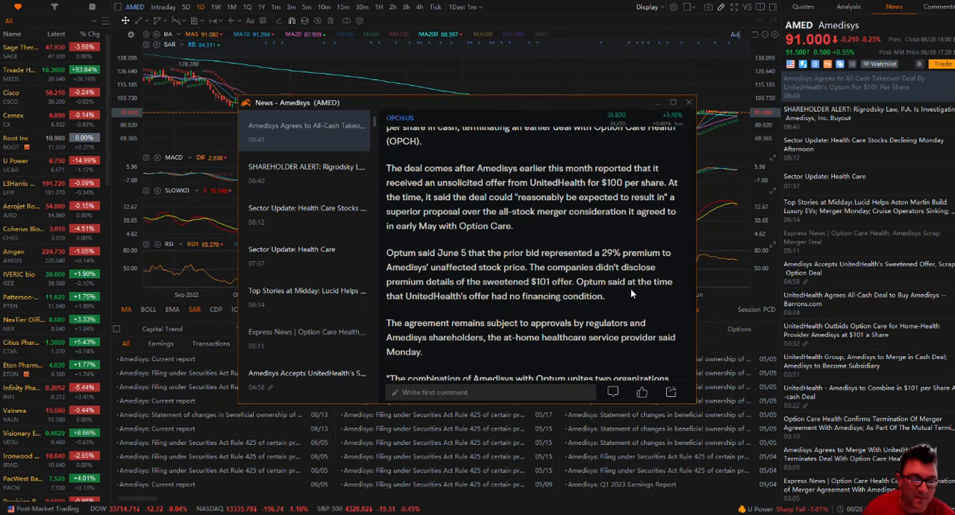
mouse_move(461, 317)
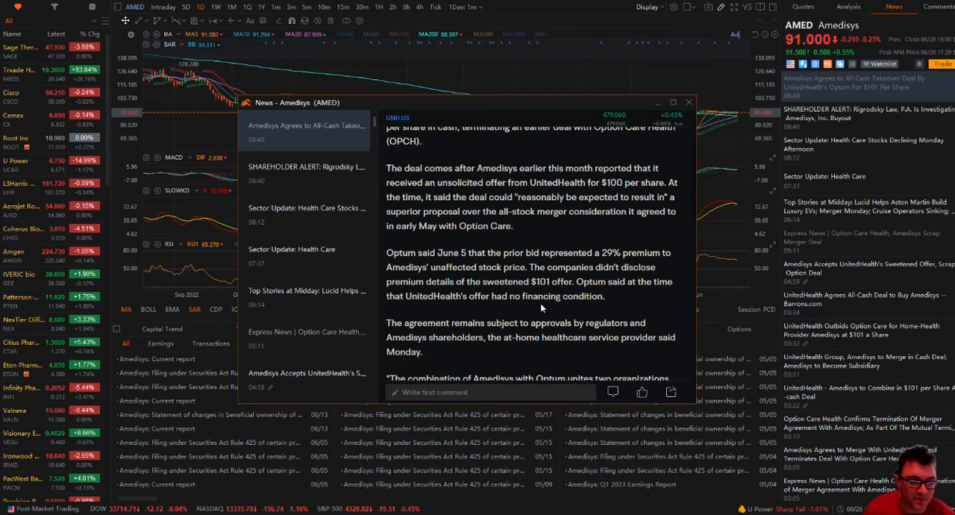
mouse_move(508, 313)
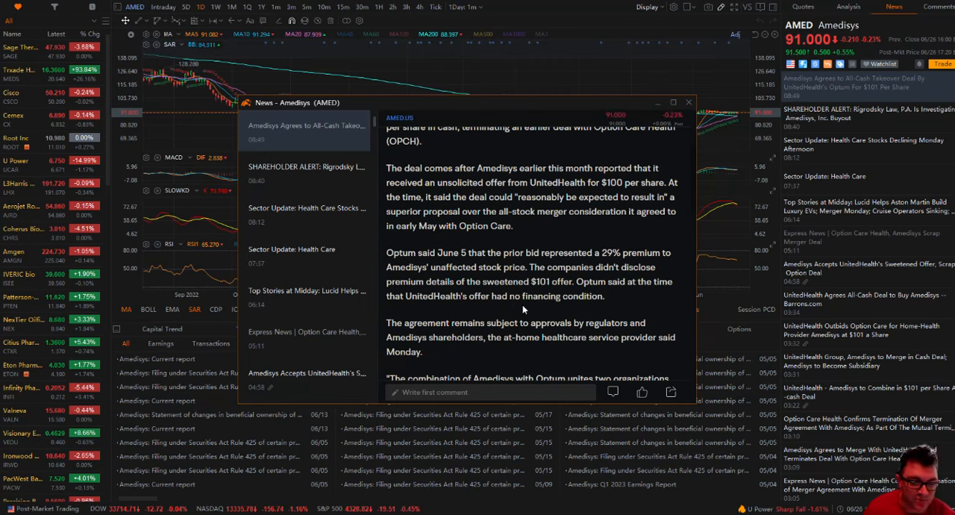
Step: Read on through the Optum combination quote and in-home care paragraph to the $106 million termination fee
scroll(down, 3)
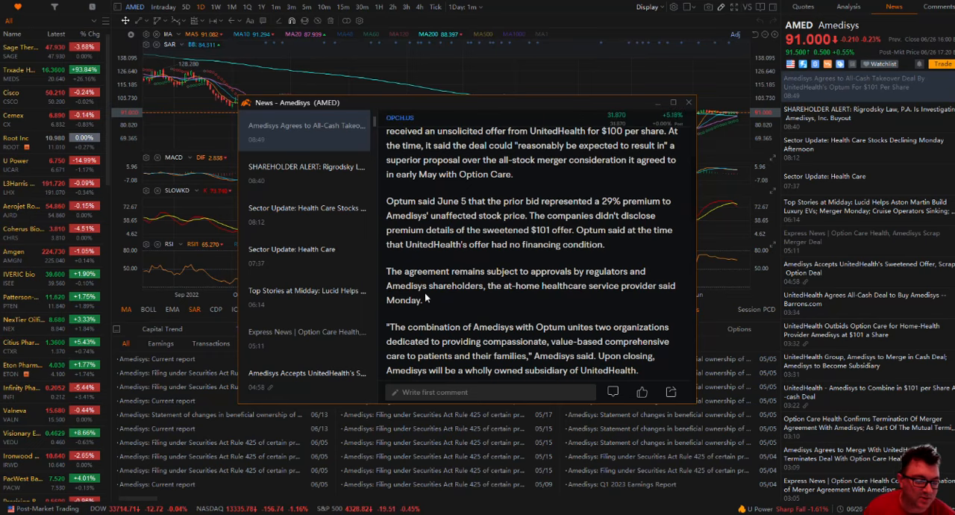
mouse_move(507, 297)
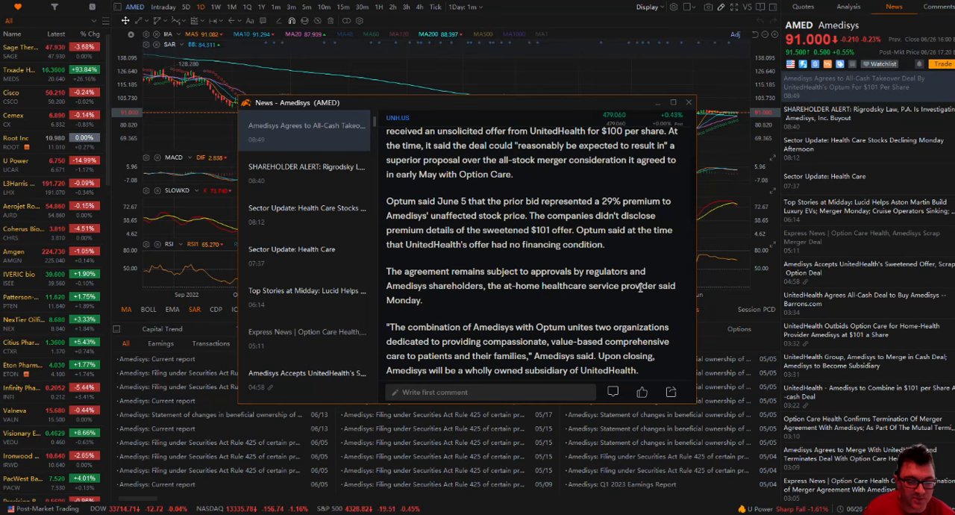
scroll(down, 3)
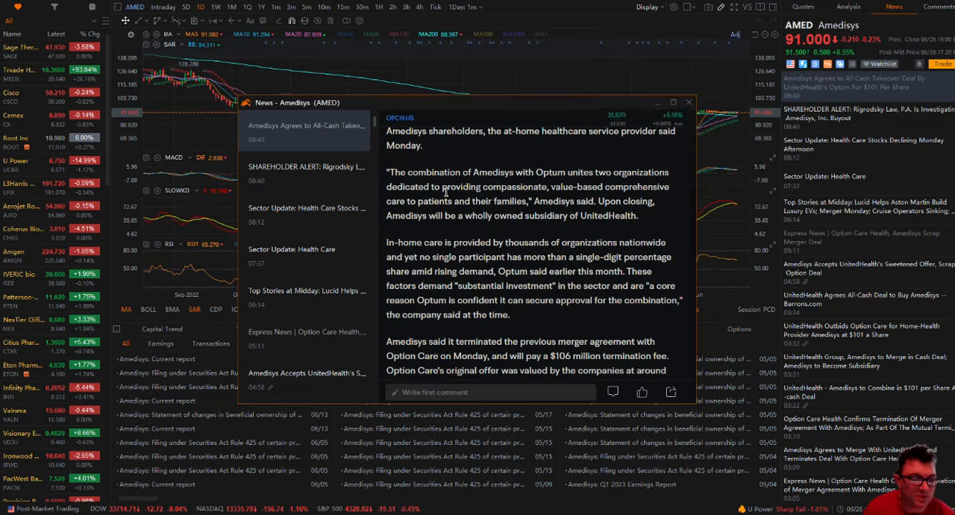
mouse_move(627, 197)
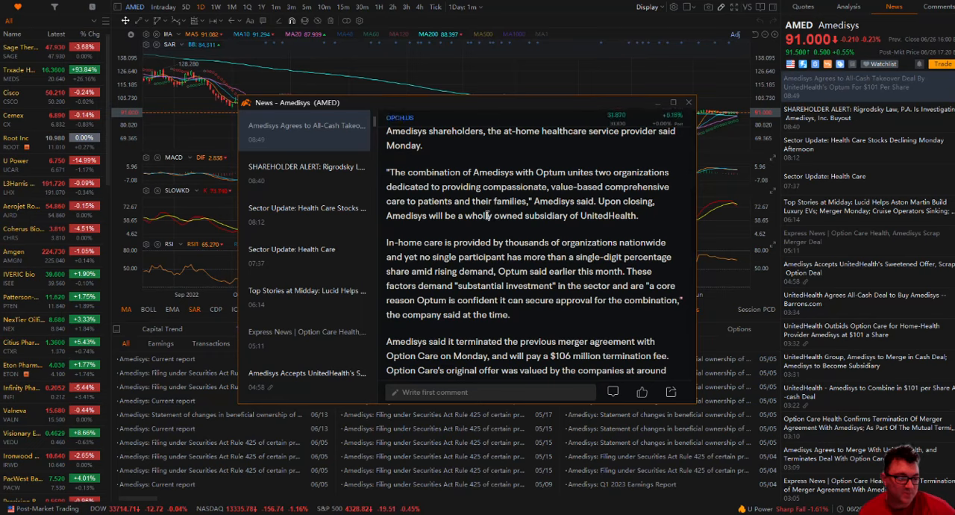
mouse_move(443, 230)
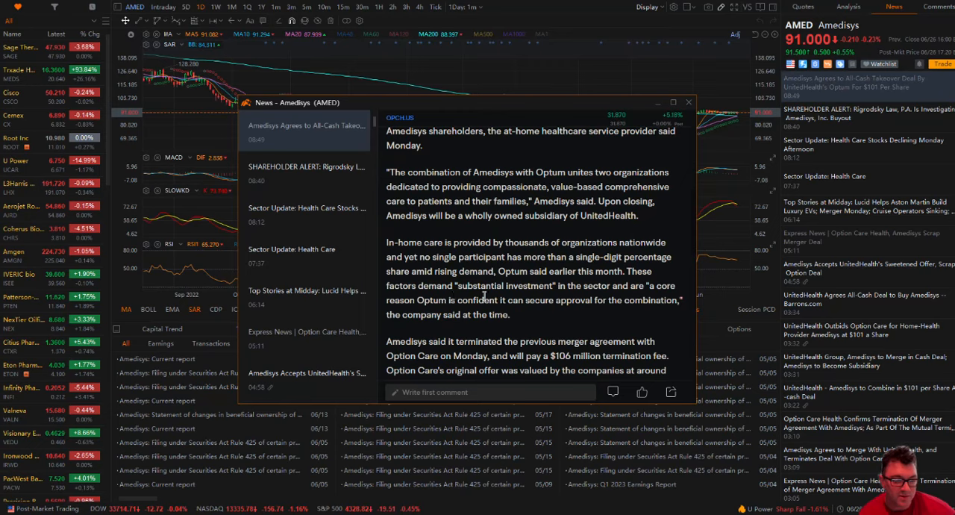
mouse_move(594, 297)
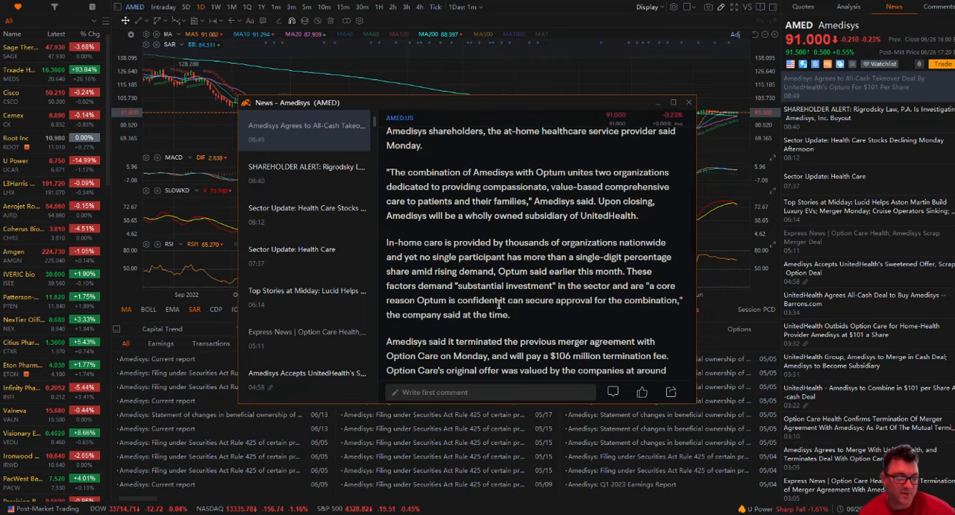
mouse_move(591, 314)
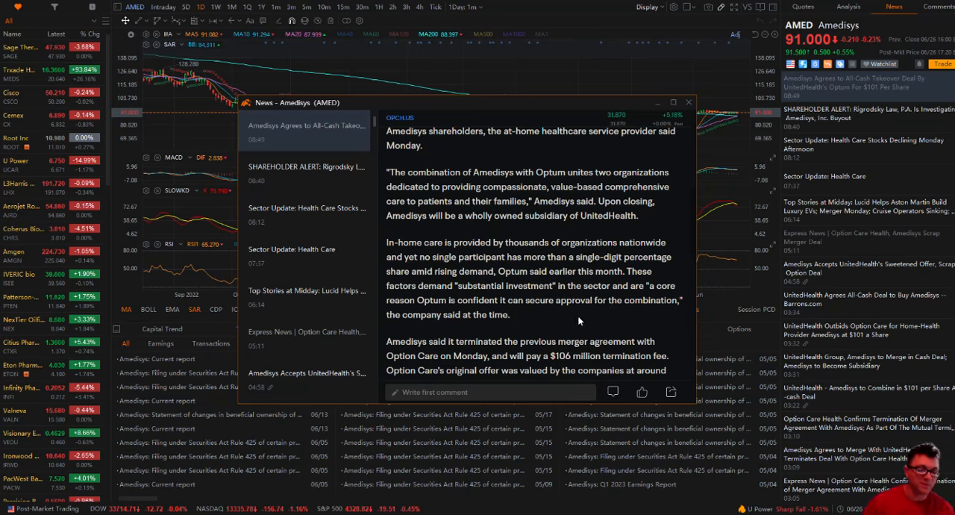
mouse_move(552, 312)
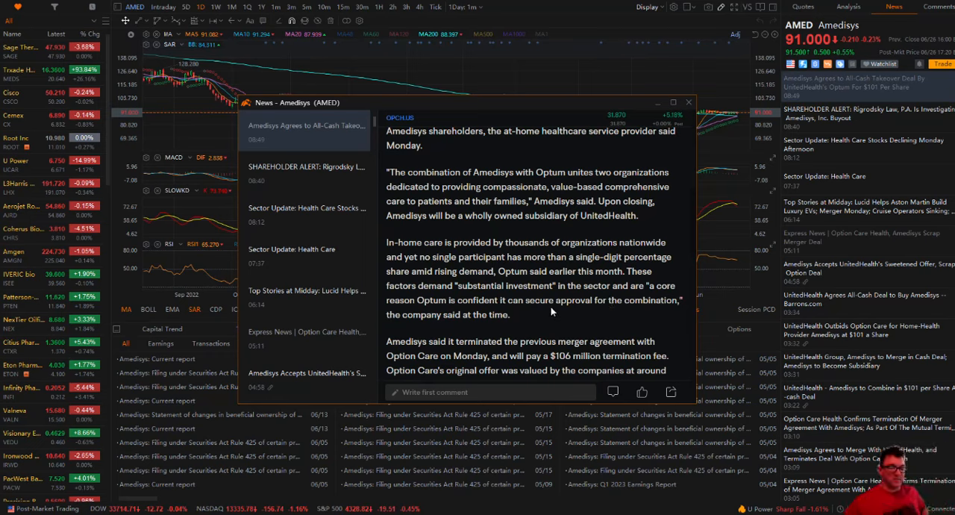
Step: Read the article to its end, through the Option Care CEO's disappointment quote and closing price summary
scroll(down, 3)
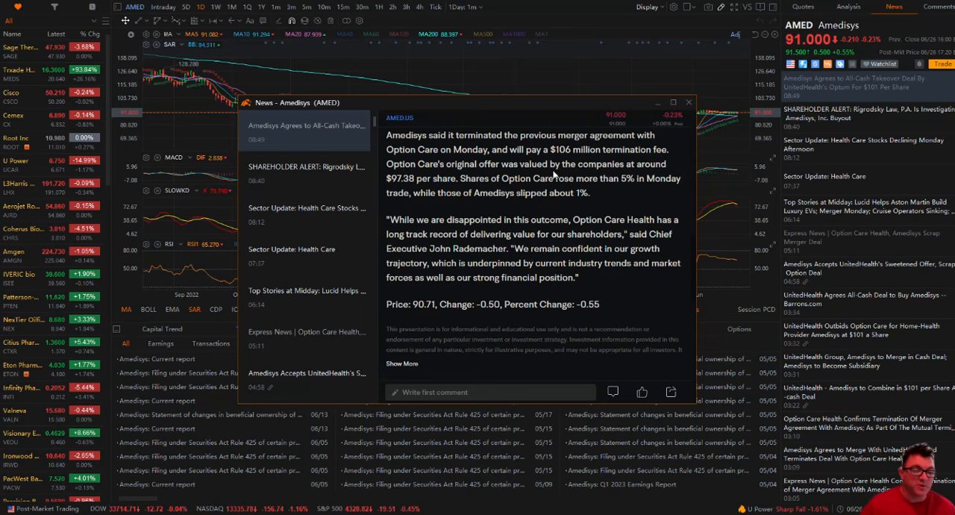
mouse_move(483, 161)
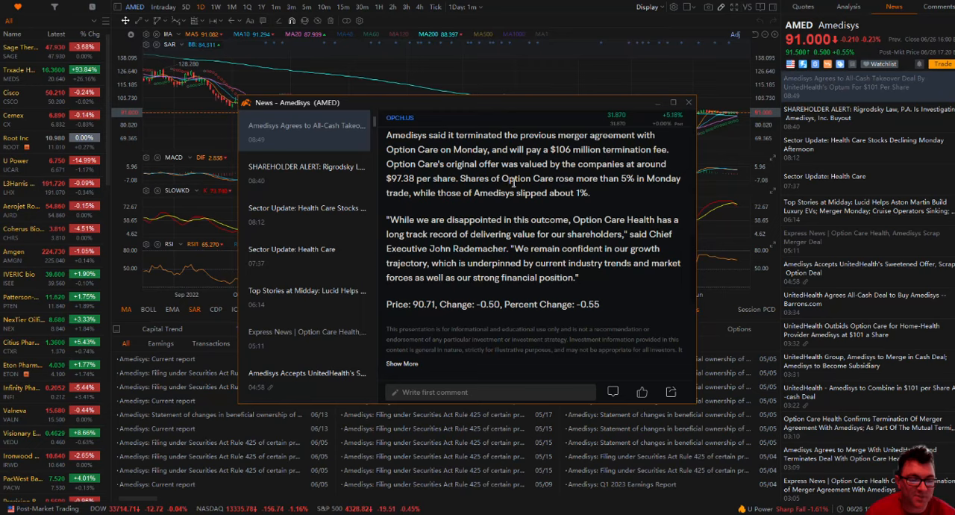
mouse_move(639, 190)
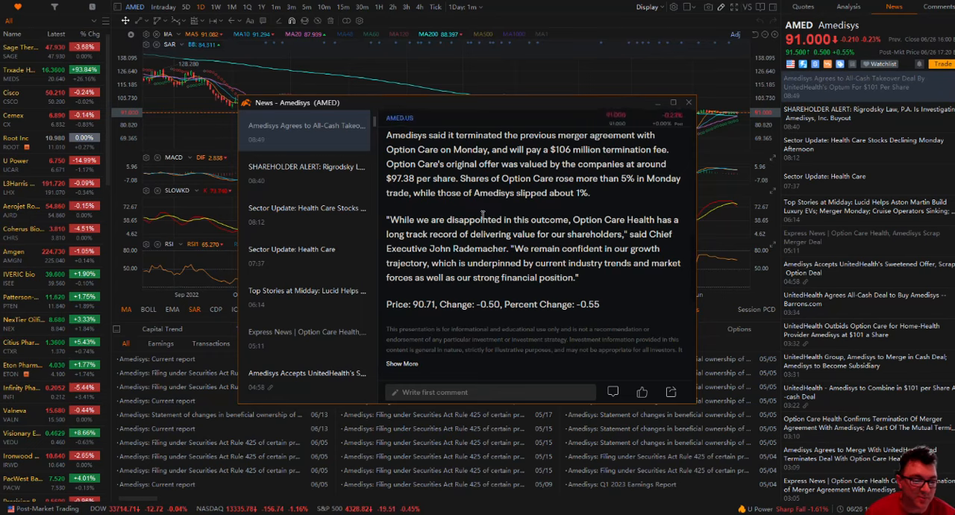
scroll(down, 3)
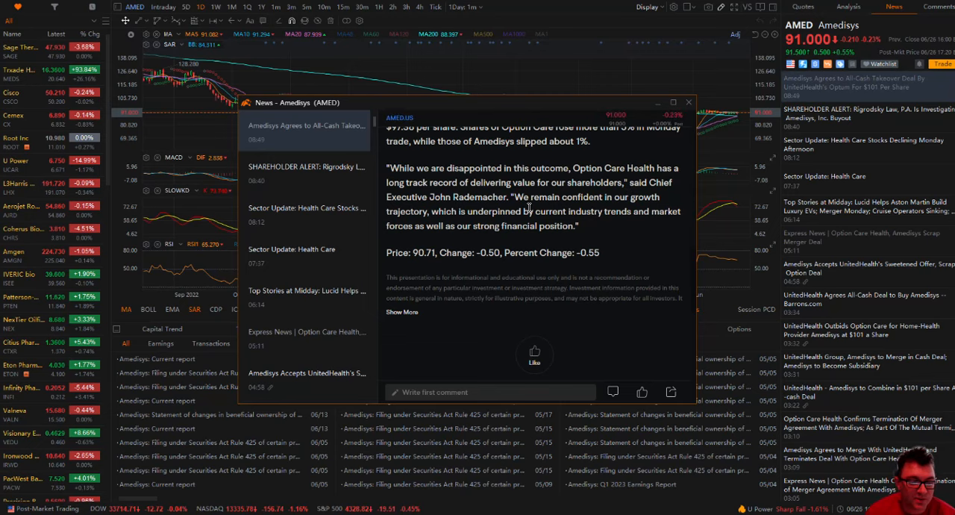
mouse_move(422, 221)
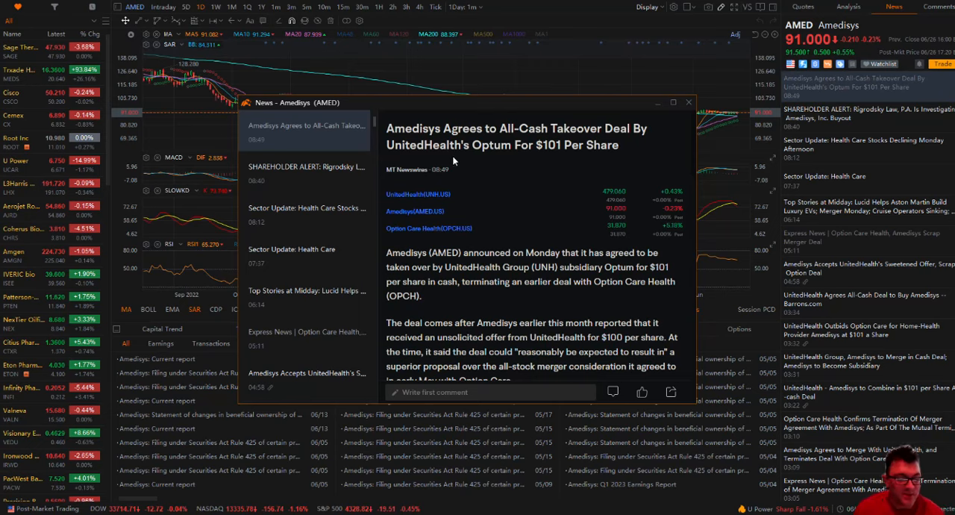
mouse_move(492, 174)
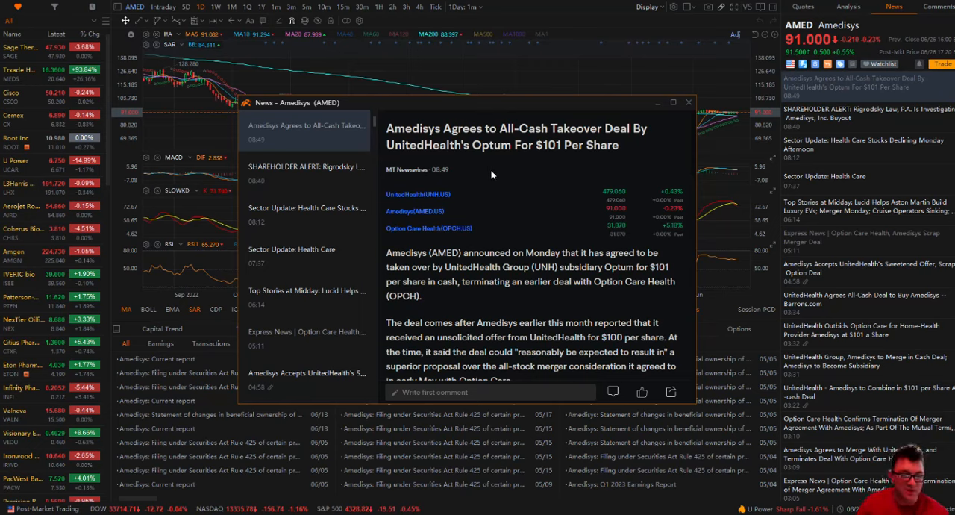
mouse_move(559, 254)
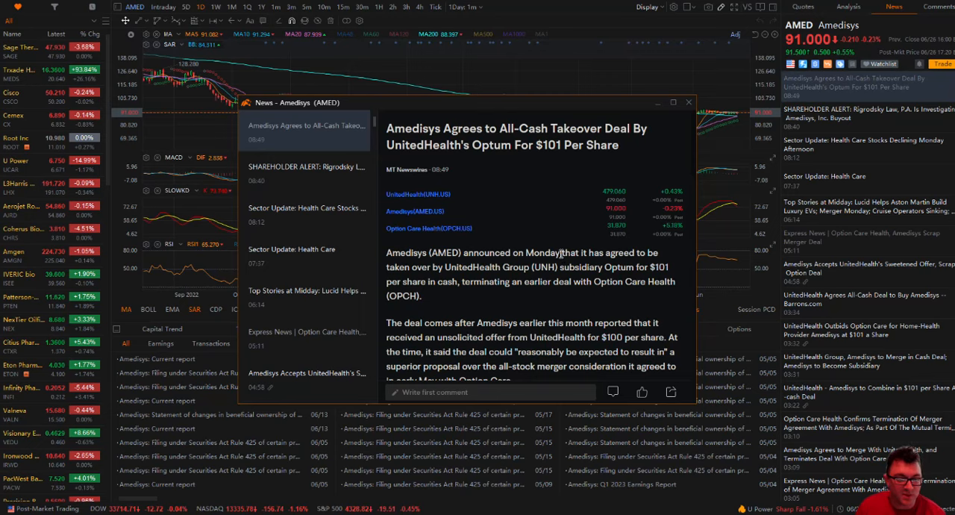
double_click(662, 267)
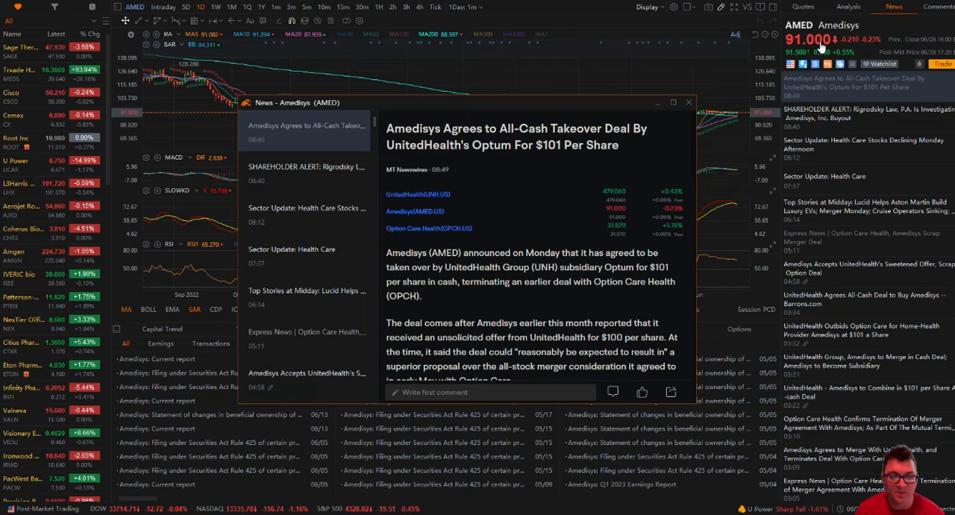
scroll(down, 3)
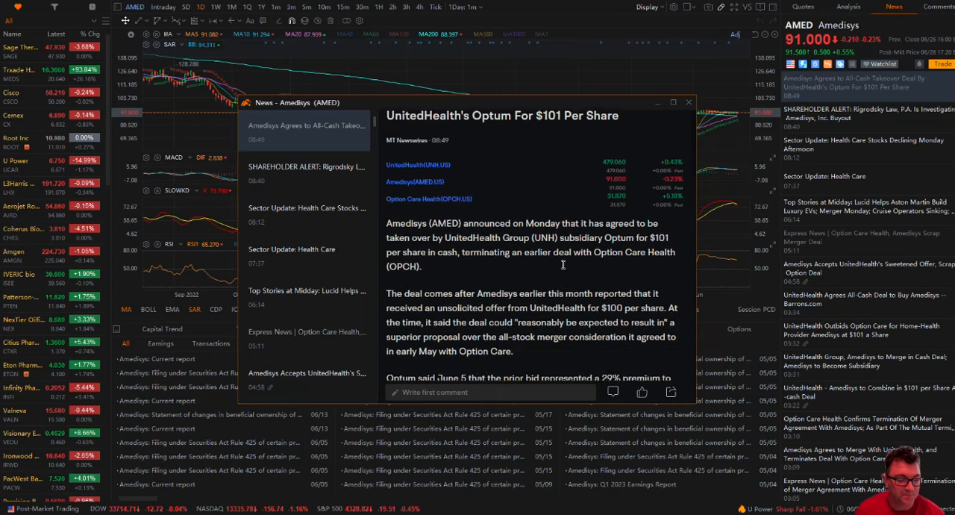
scroll(down, 3)
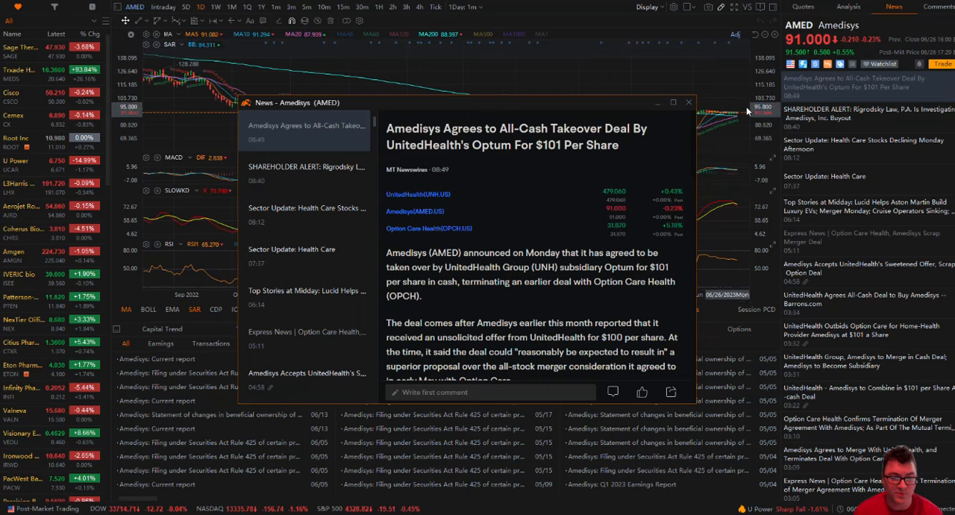
mouse_move(743, 107)
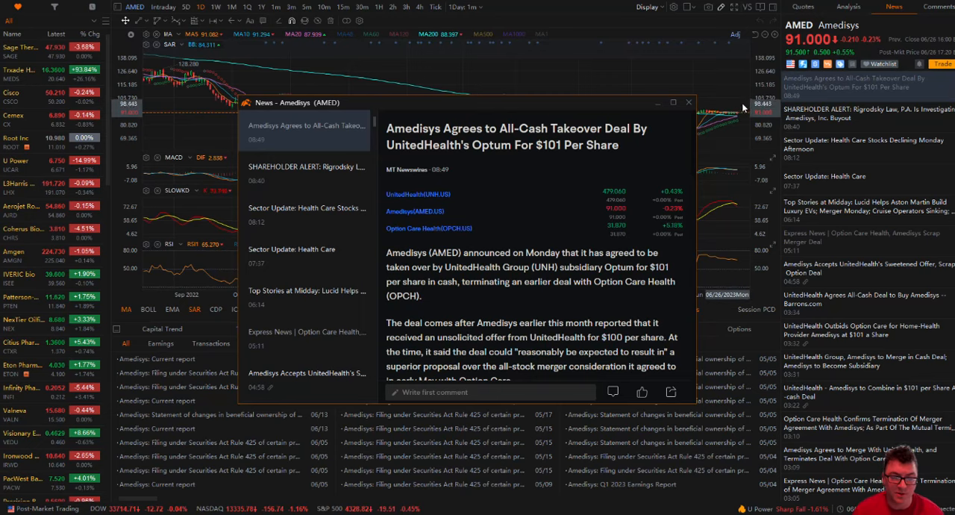